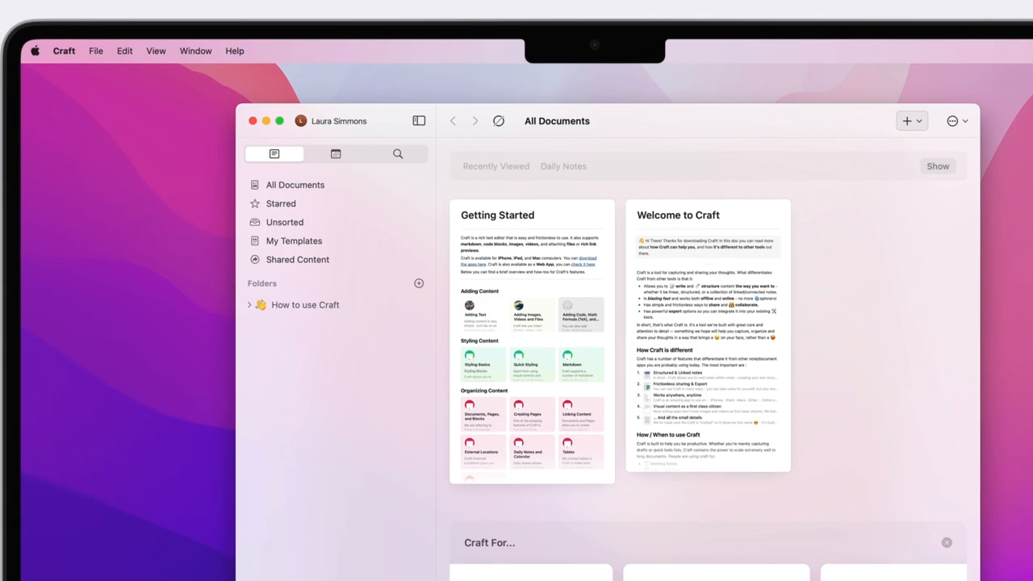
# Create a new space named Design Home from the spaces menu
pyautogui.click(329, 120)
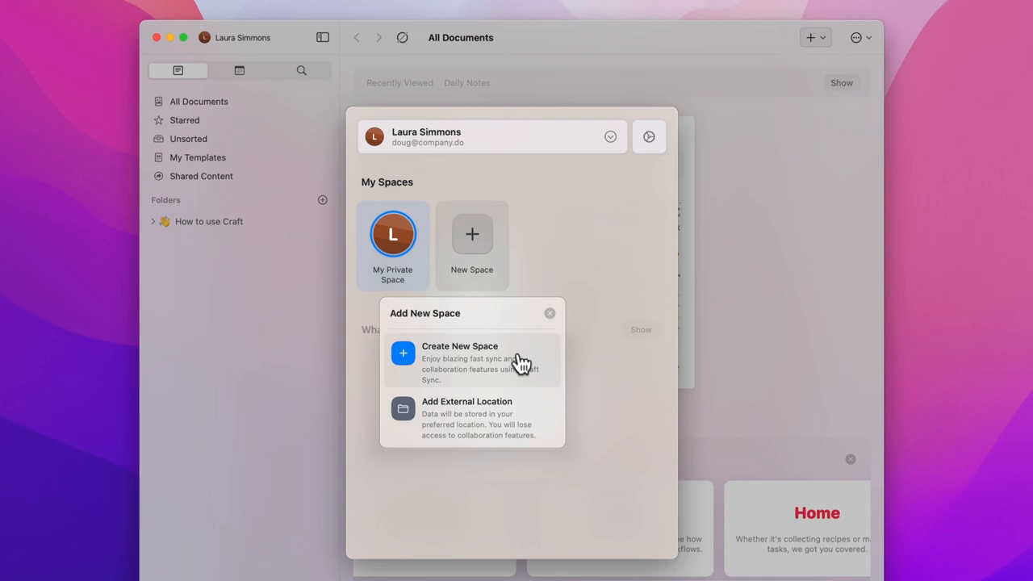
pyautogui.click(460, 346)
pyautogui.write('Design Hom')
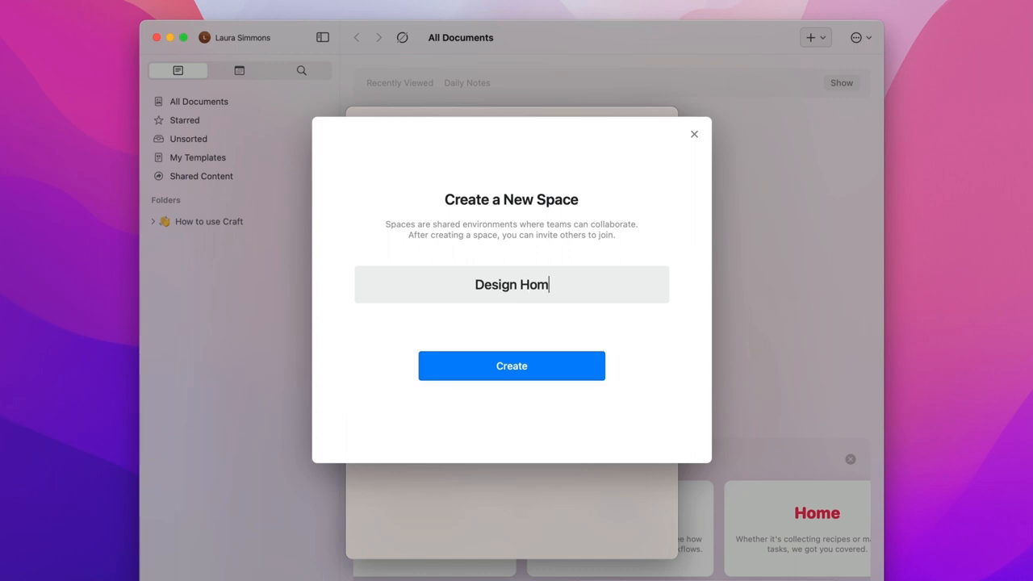
pyautogui.click(511, 365)
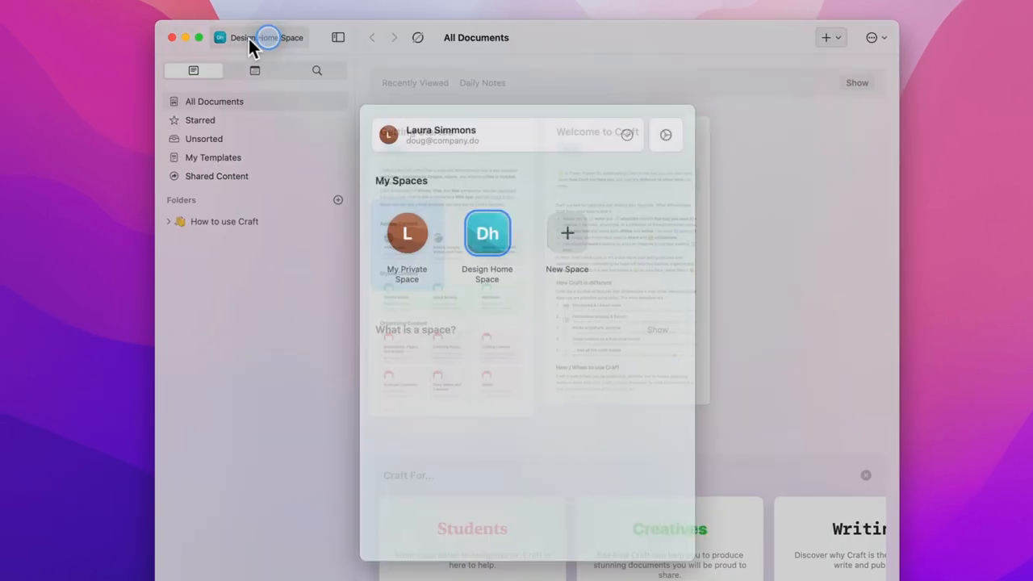
# Open Design Home Space from its avatar in the spaces switcher
pyautogui.rightClick(487, 233)
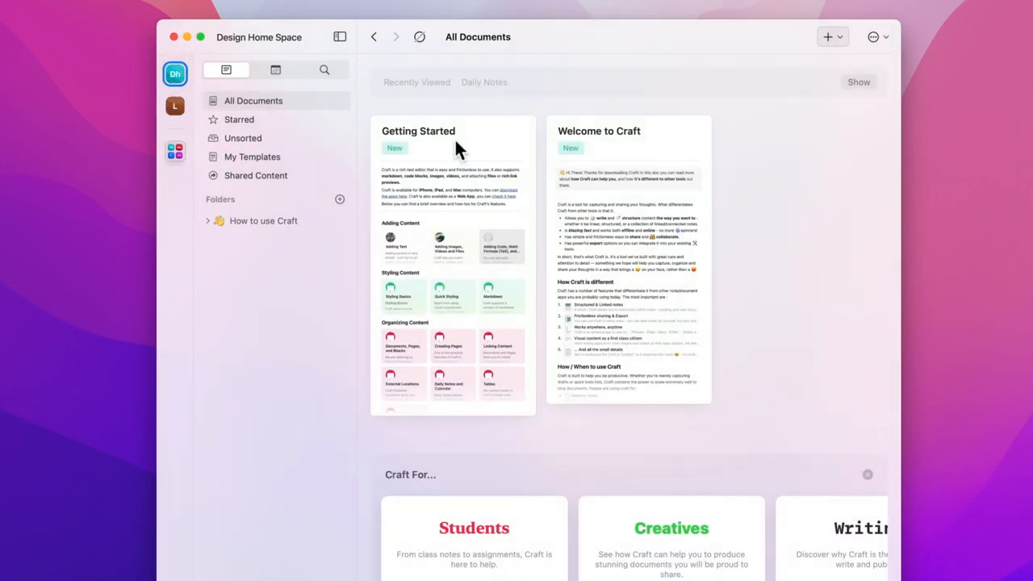
pyautogui.moveTo(423, 206)
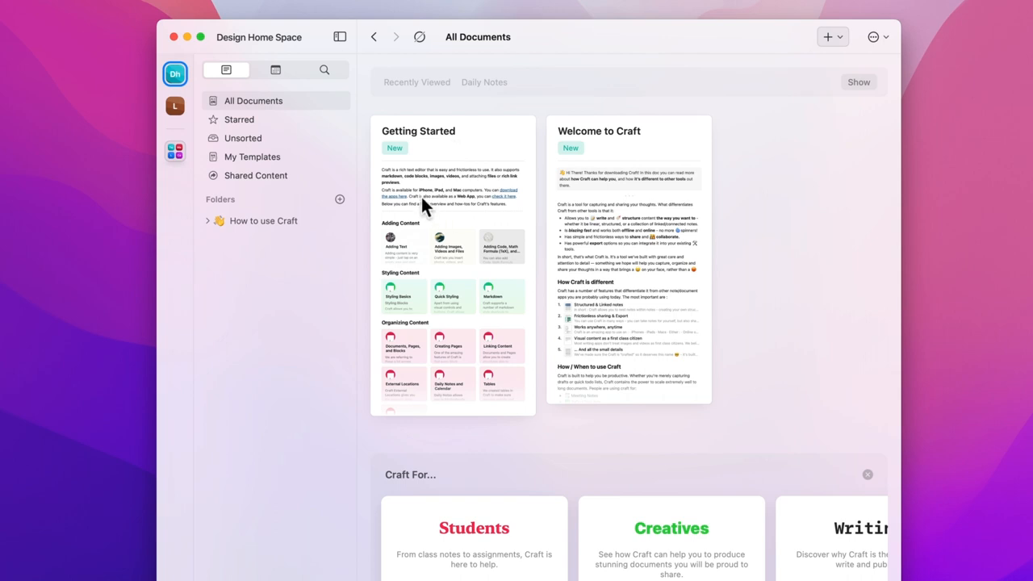
pyautogui.moveTo(657, 230)
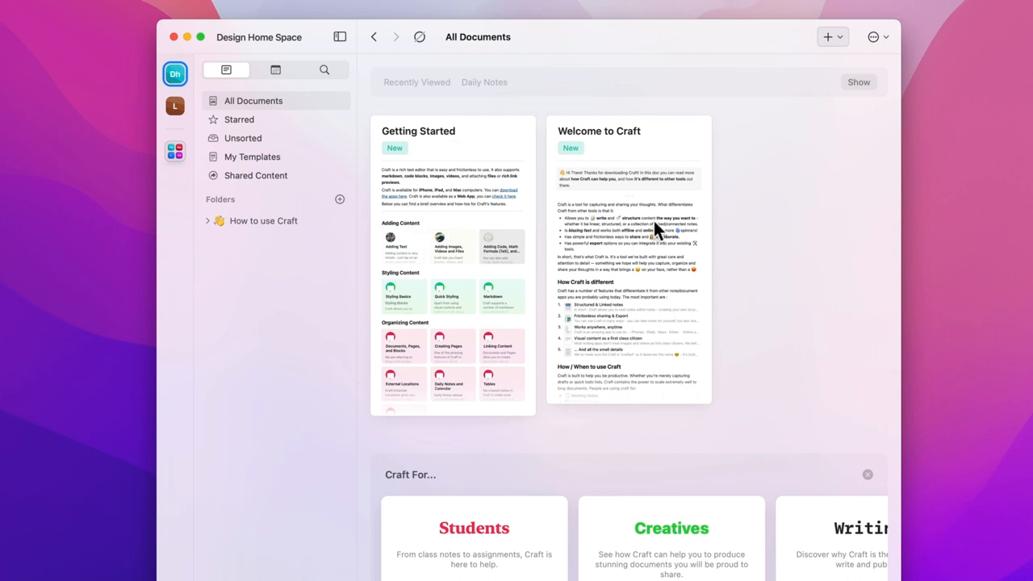
pyautogui.moveTo(663, 282)
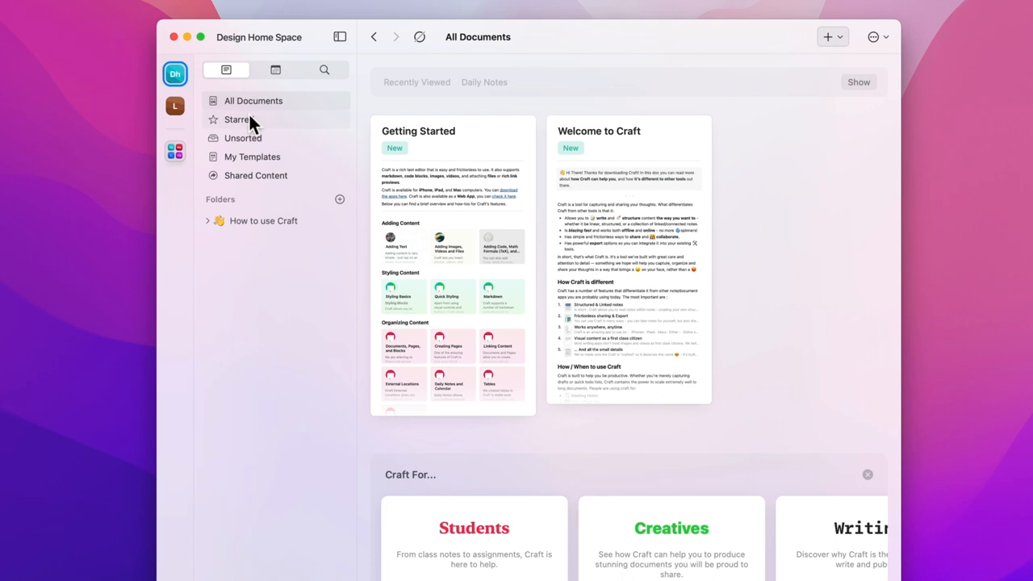
pyautogui.click(242, 137)
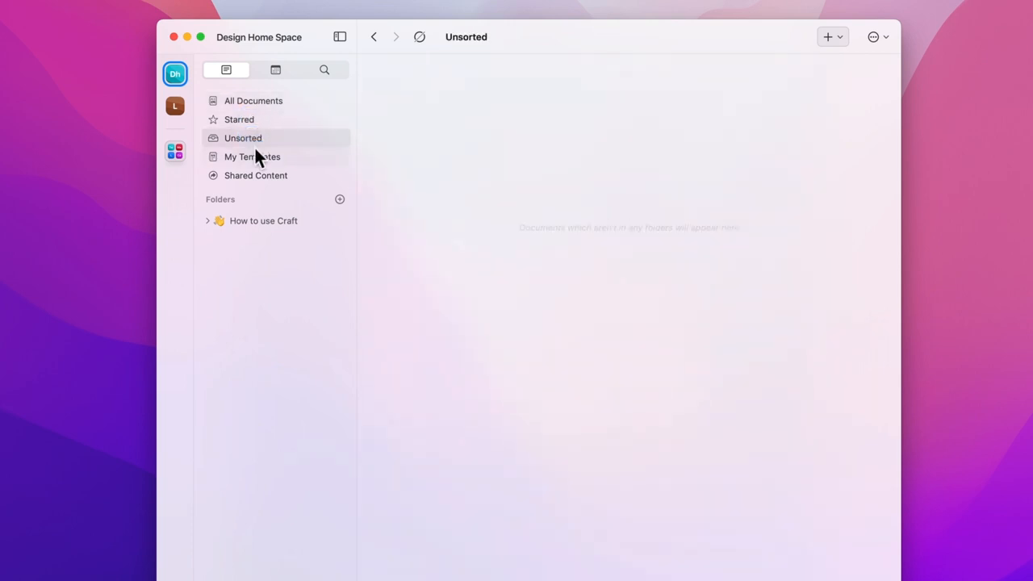
pyautogui.click(256, 175)
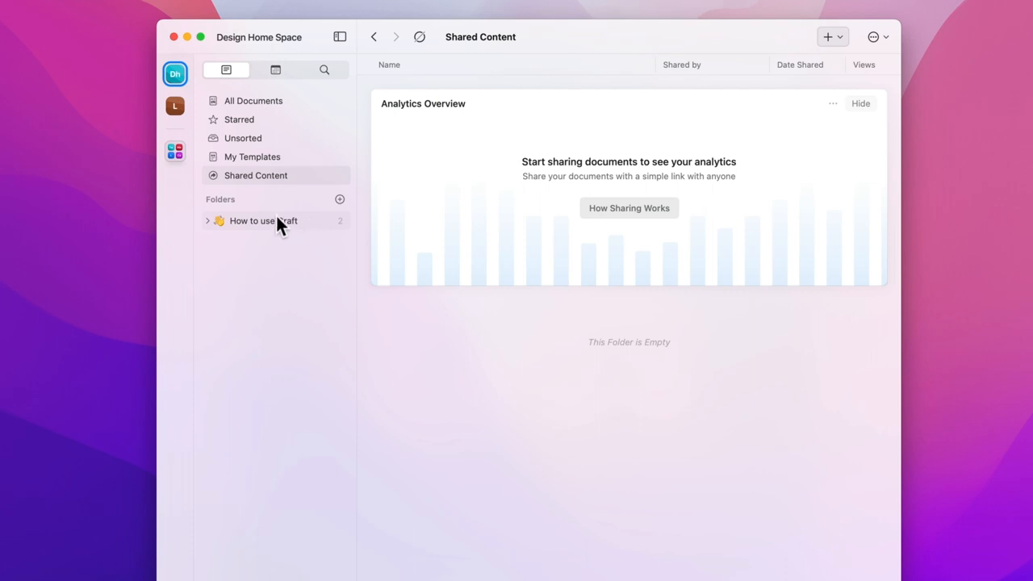
pyautogui.moveTo(270, 211)
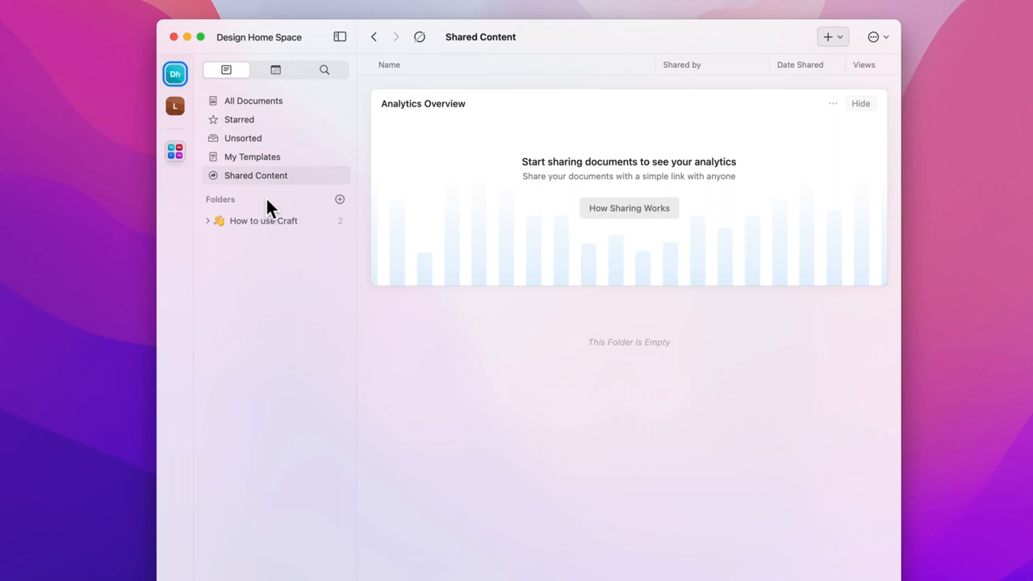
pyautogui.click(263, 220)
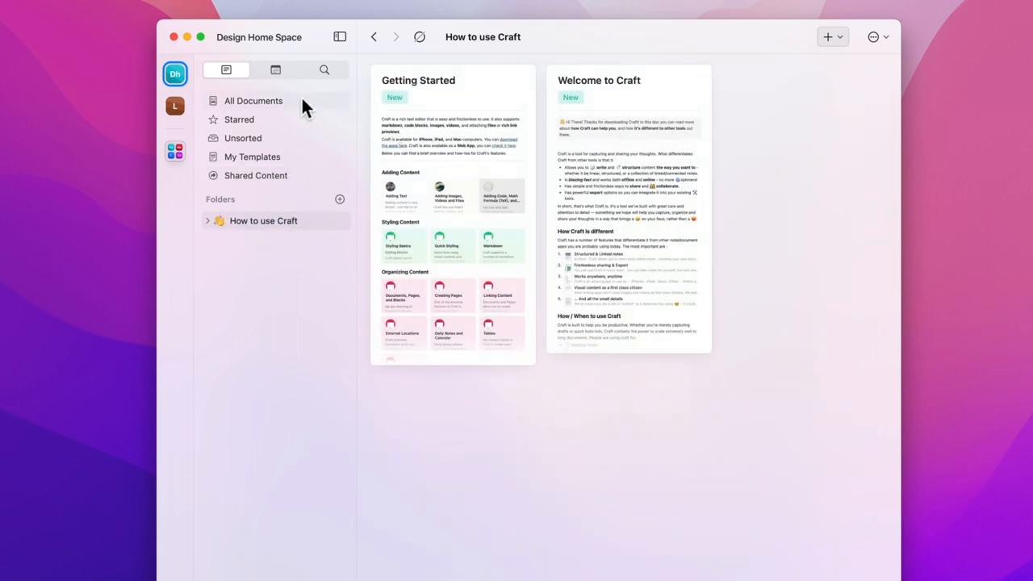
pyautogui.click(252, 100)
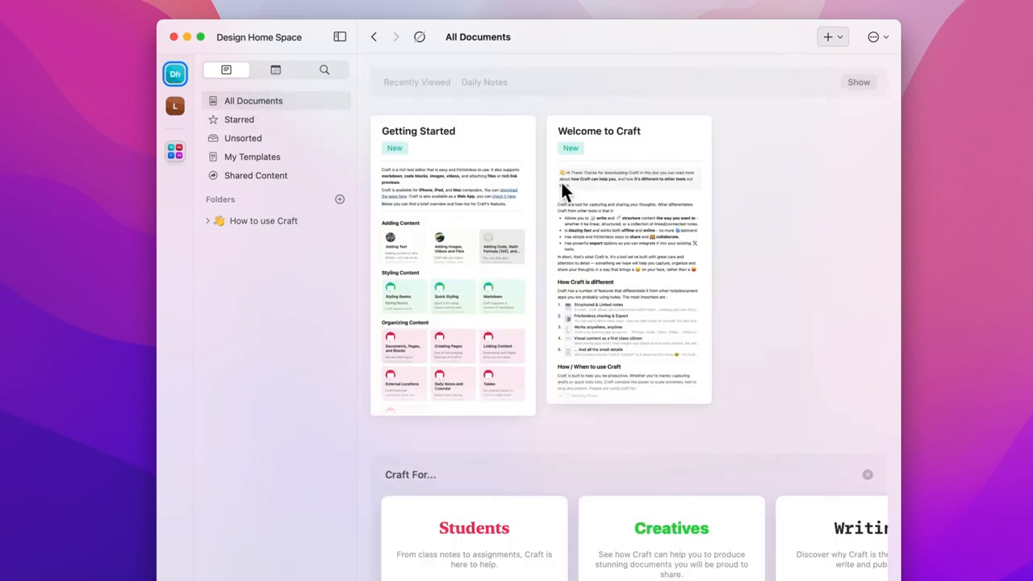
# Start a new blank document from the + menu
pyautogui.click(826, 36)
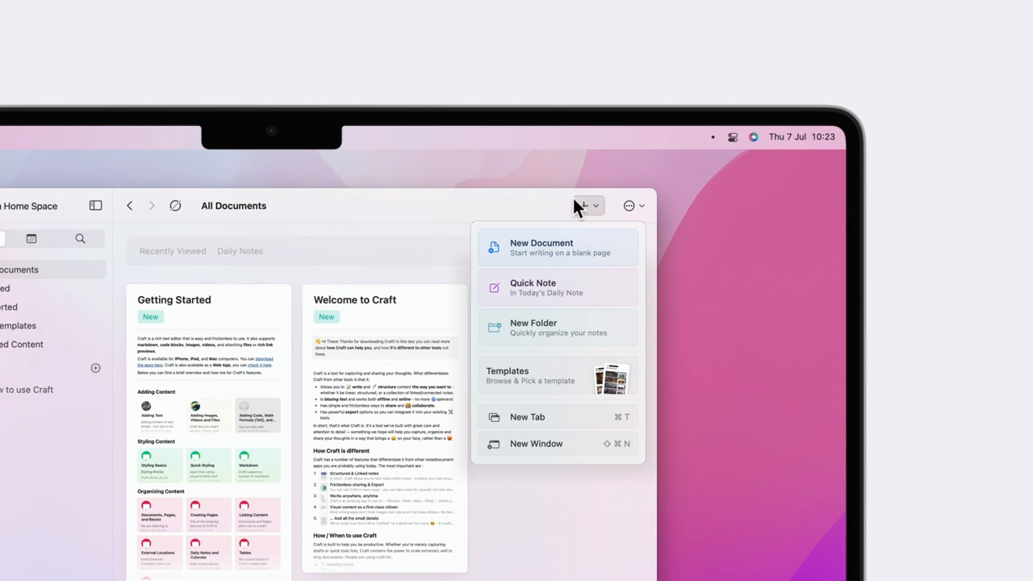
pyautogui.click(557, 247)
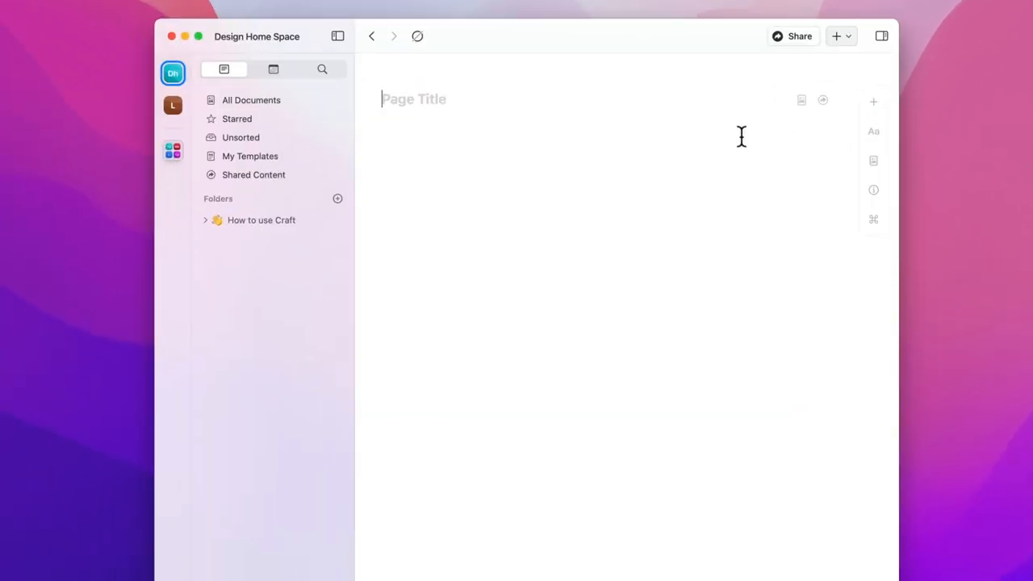
pyautogui.moveTo(577, 173)
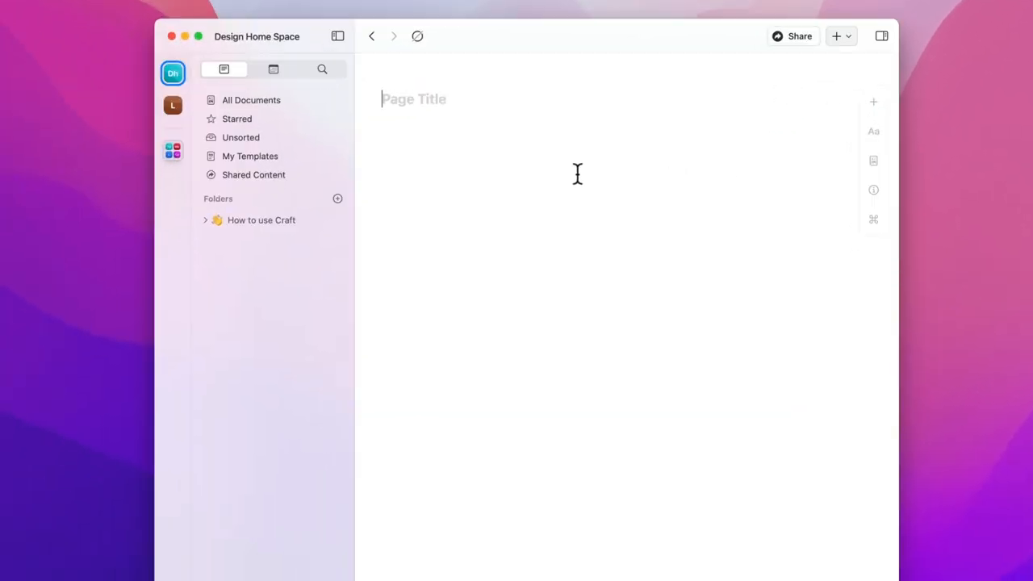
pyautogui.moveTo(816, 209)
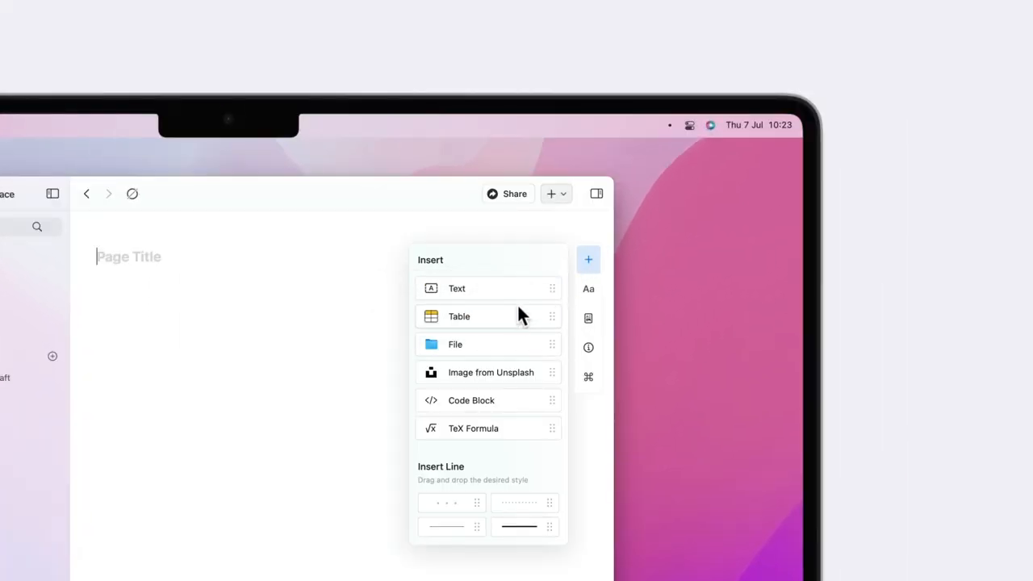
pyautogui.moveTo(561, 310)
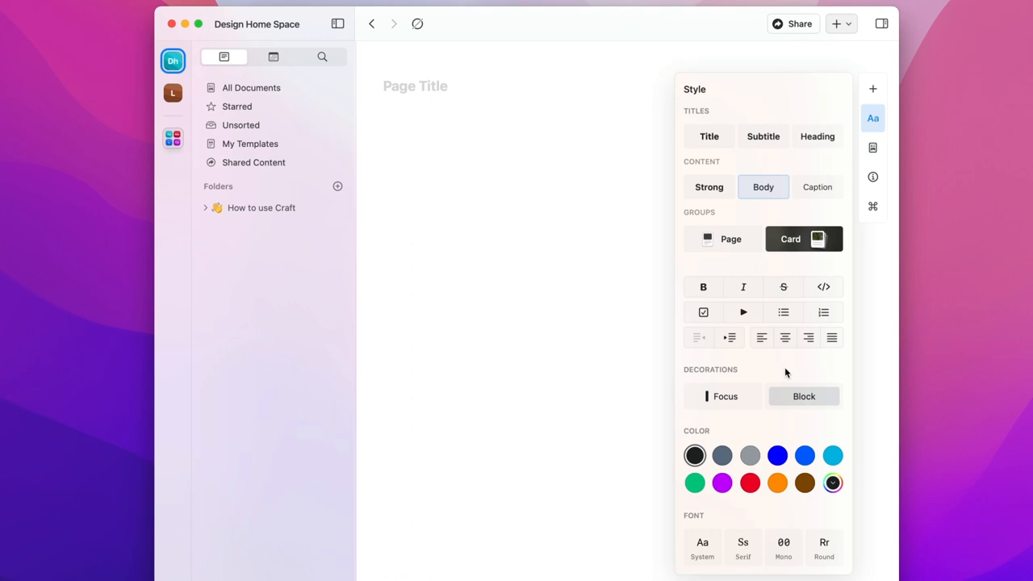
# Put a slash on the first body line and dismiss the slash menu
pyautogui.write('/')
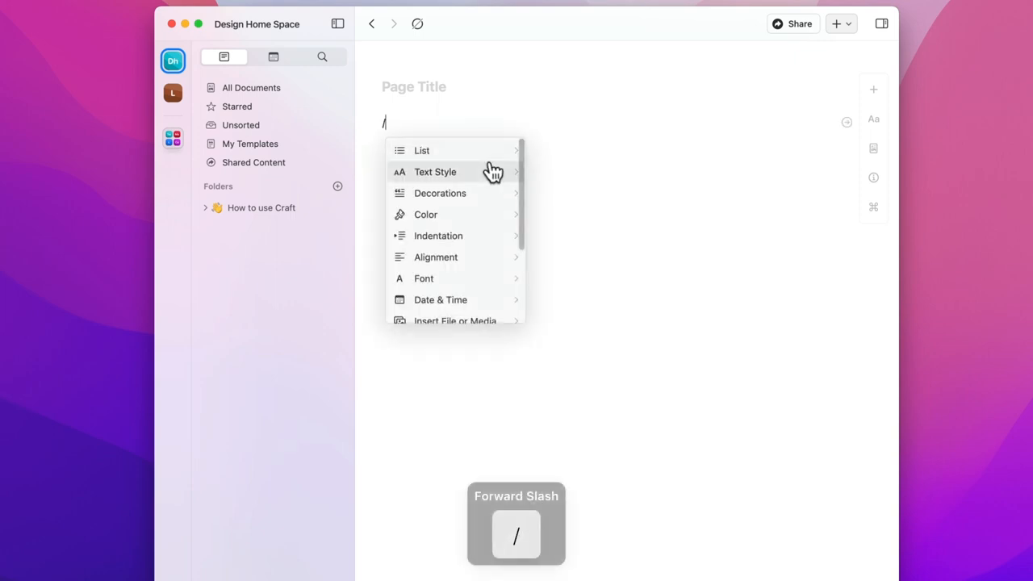
pyautogui.scroll(-3)
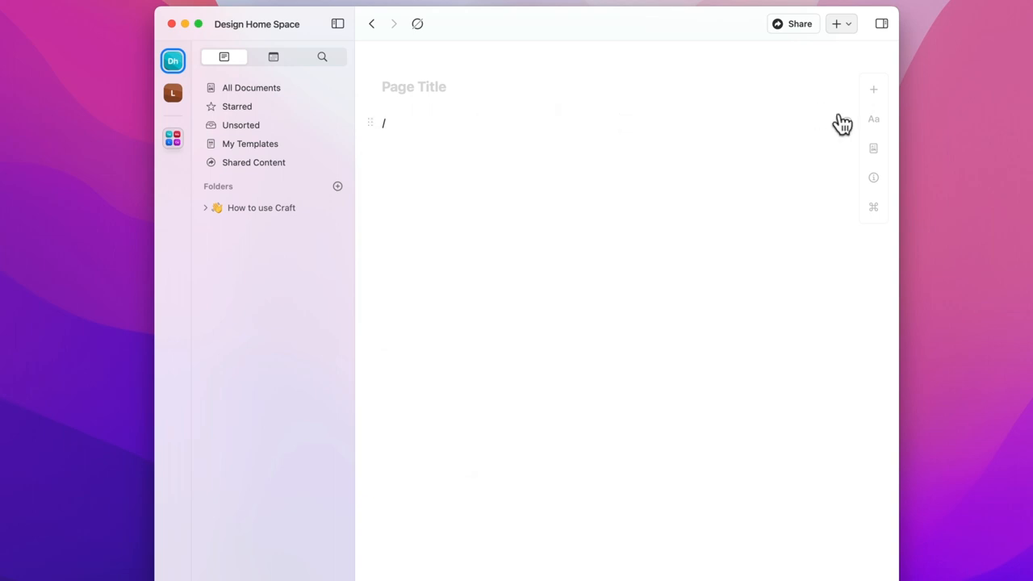
pyautogui.click(873, 148)
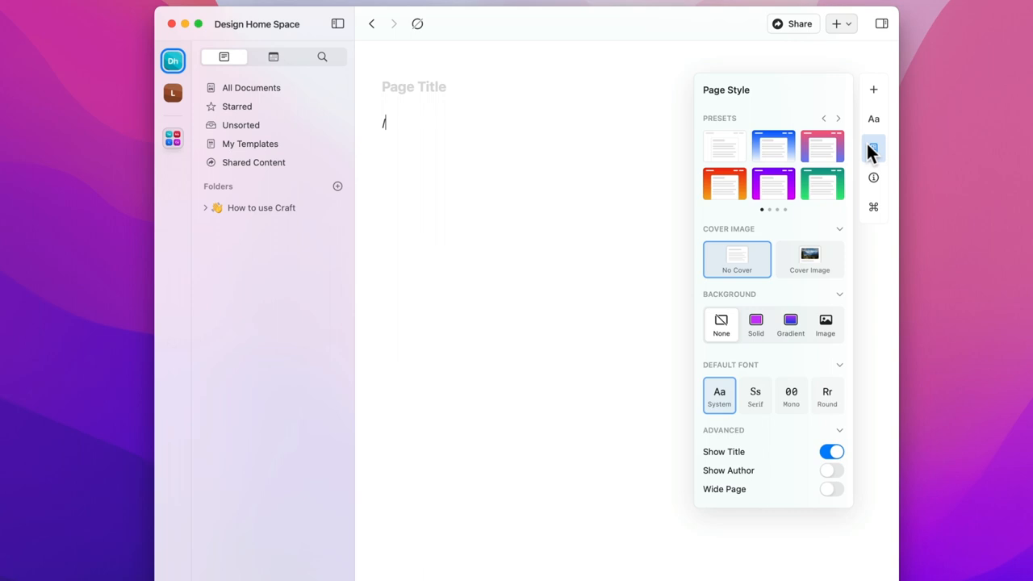
pyautogui.moveTo(857, 145)
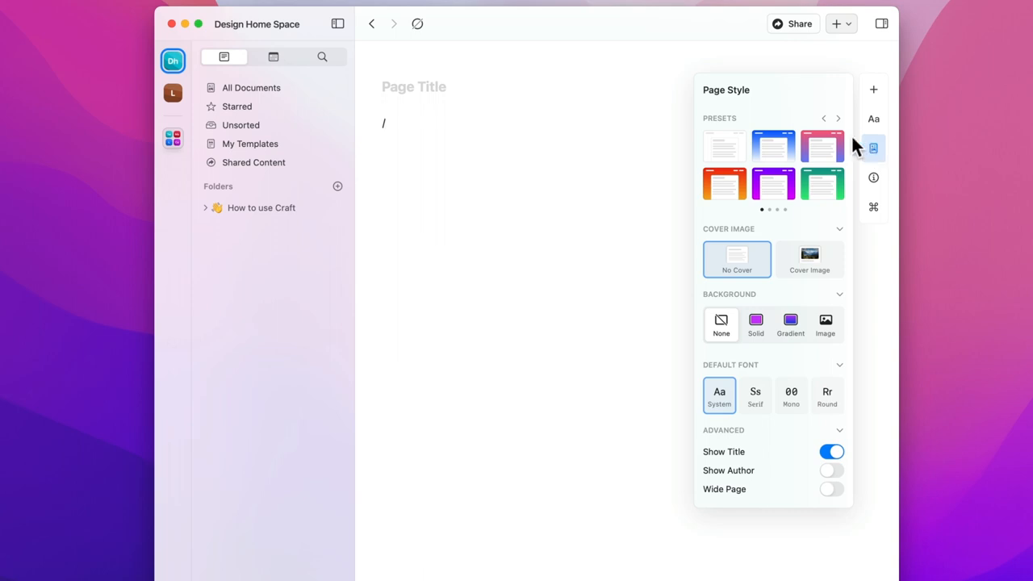
# Apply the plain white page preset and bring up the Page Info panel
pyautogui.click(790, 323)
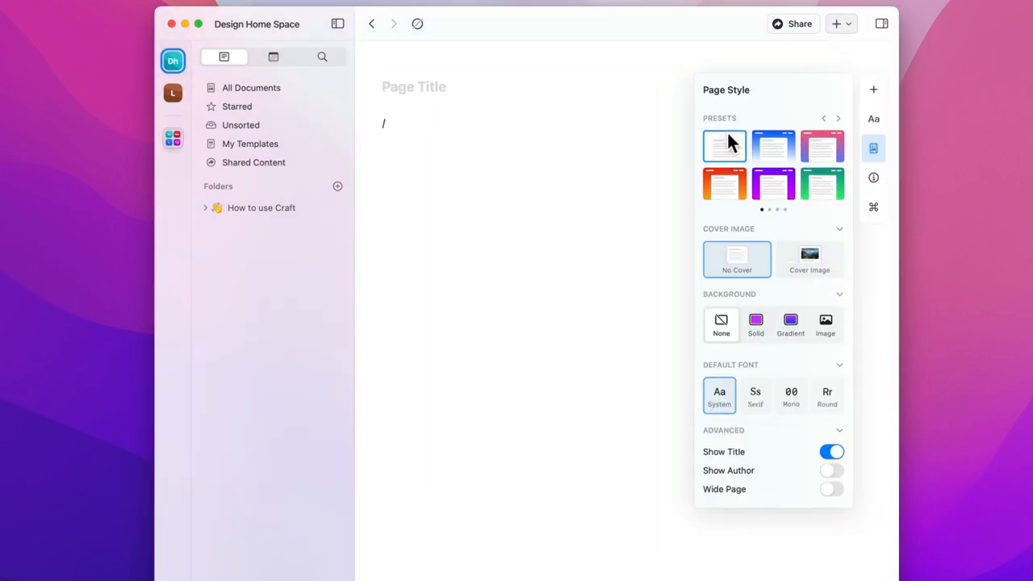
pyautogui.click(873, 178)
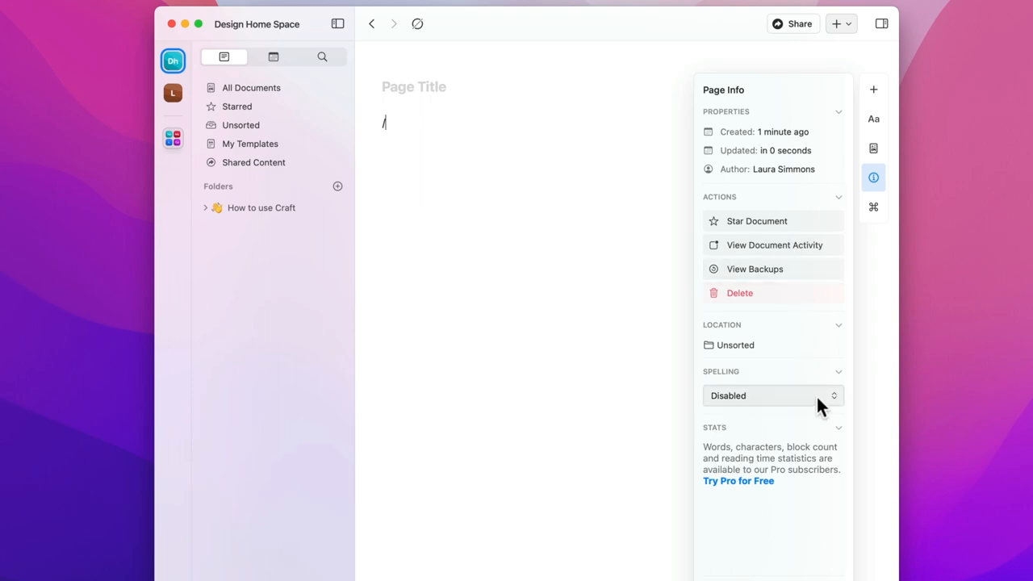
pyautogui.click(770, 395)
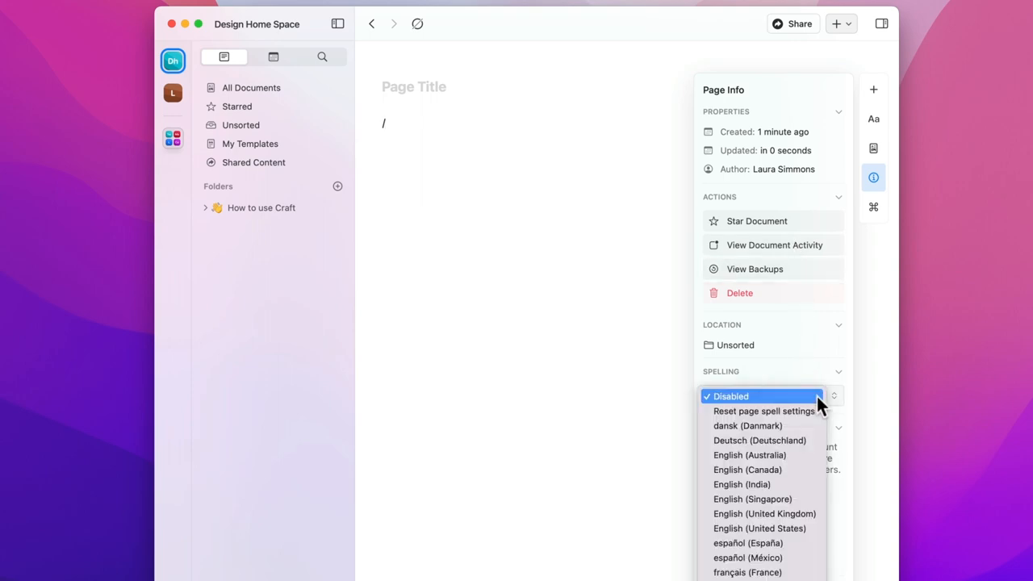
pyautogui.moveTo(760, 440)
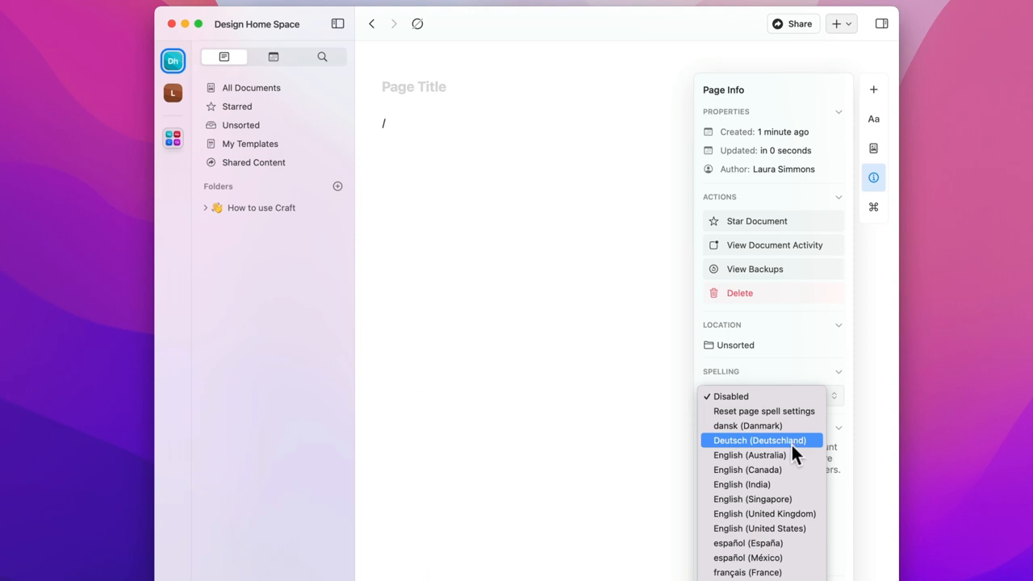
pyautogui.moveTo(759, 572)
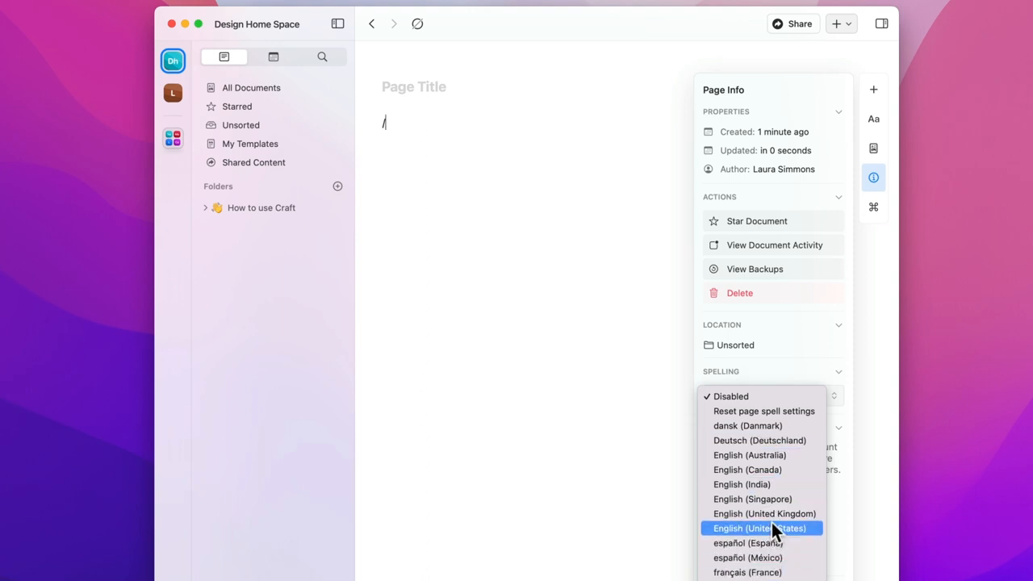
pyautogui.click(759, 528)
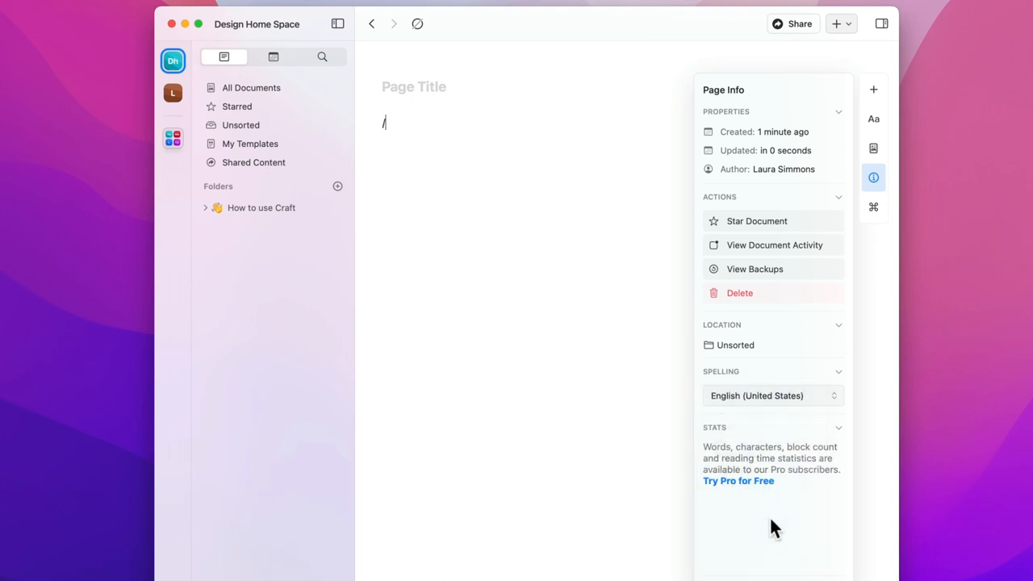
pyautogui.click(873, 177)
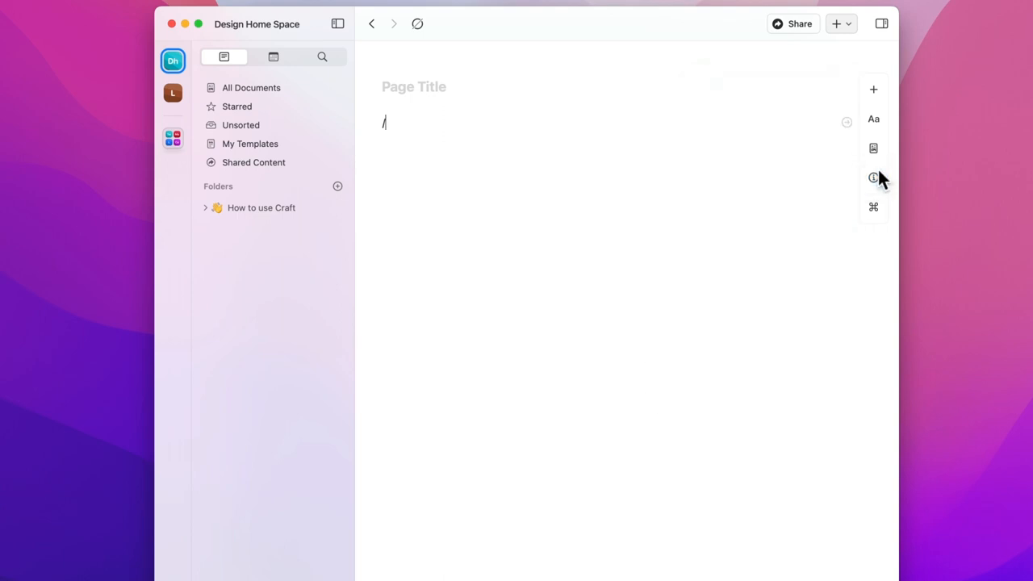
# Open the page Actions list from the right sidebar
pyautogui.click(872, 206)
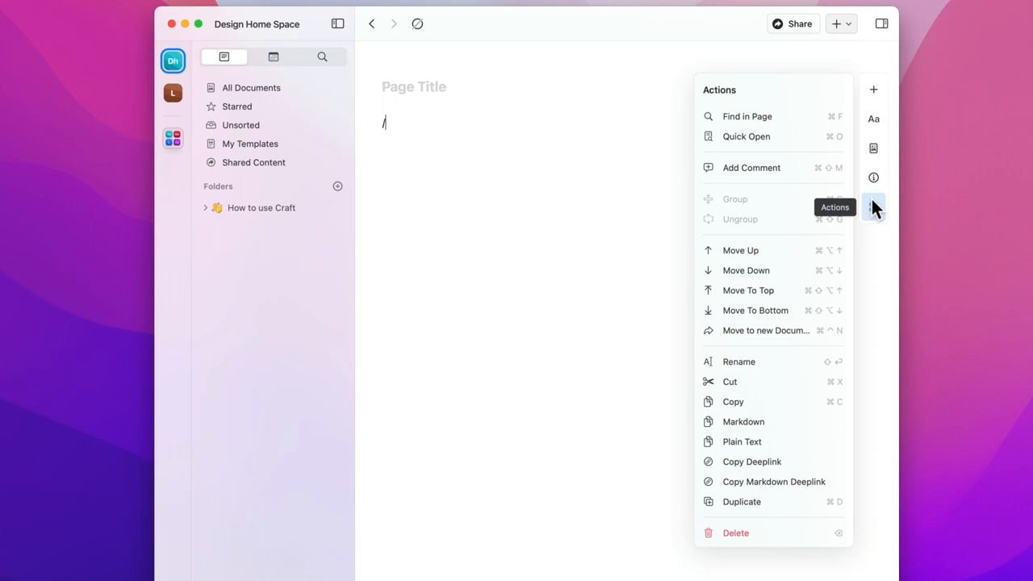
pyautogui.moveTo(804, 232)
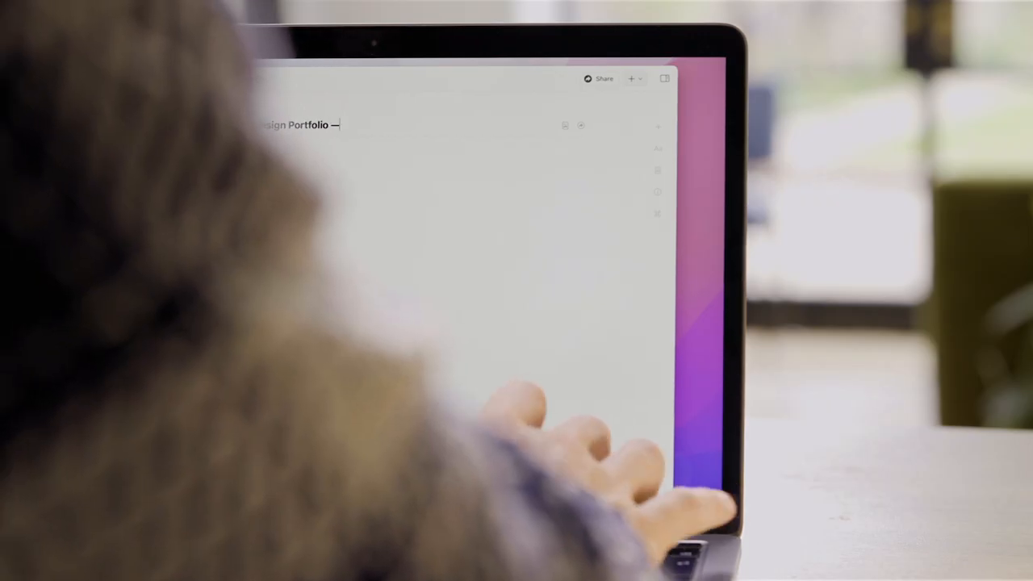
pyautogui.write('Laura Simmons is a Digital Product Designer, crafting')
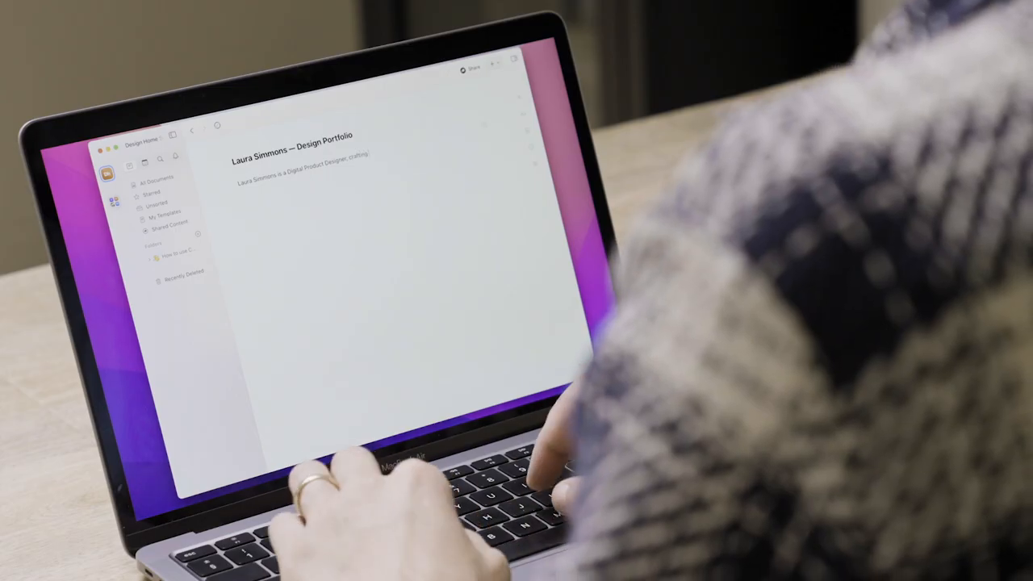
pyautogui.write('joyful & memorable experiences')
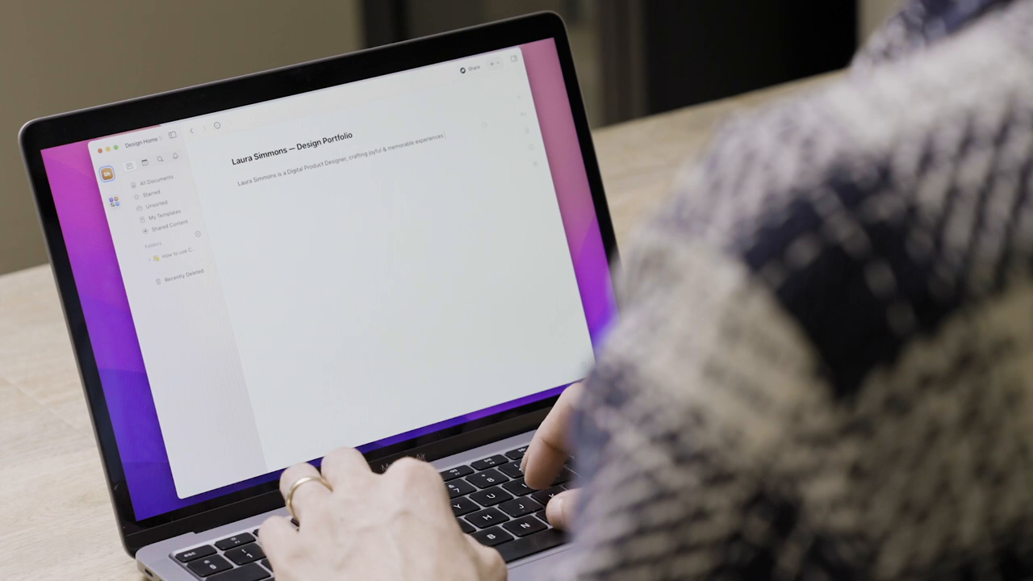
pyautogui.write('in Toronto, Canada')
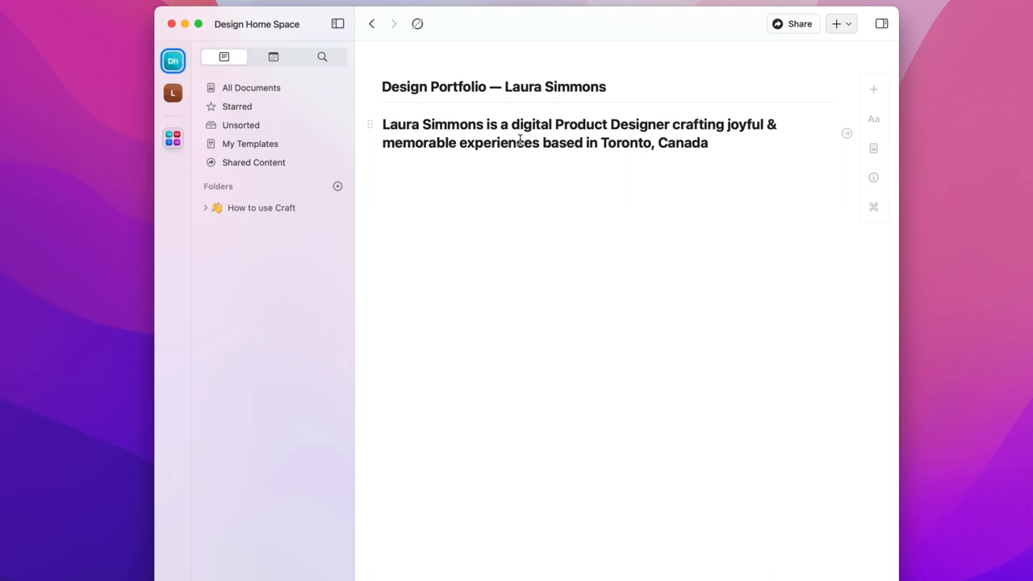
# Give 'crafting joyful & memorable experiences' an orange-to-pink gradient and add a closing period
pyautogui.moveTo(673, 125); pyautogui.dragTo(538, 142)
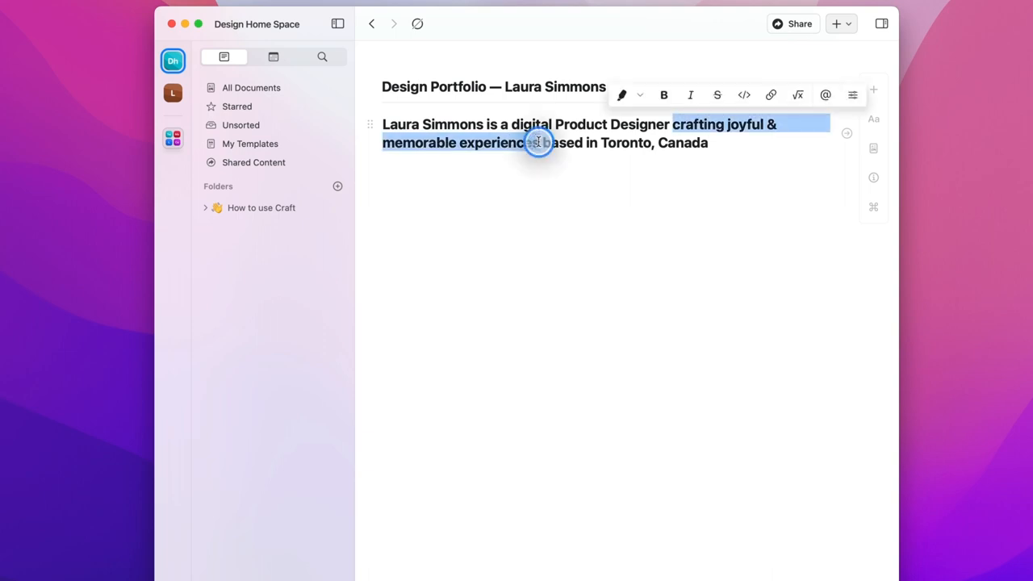
pyautogui.moveTo(639, 95)
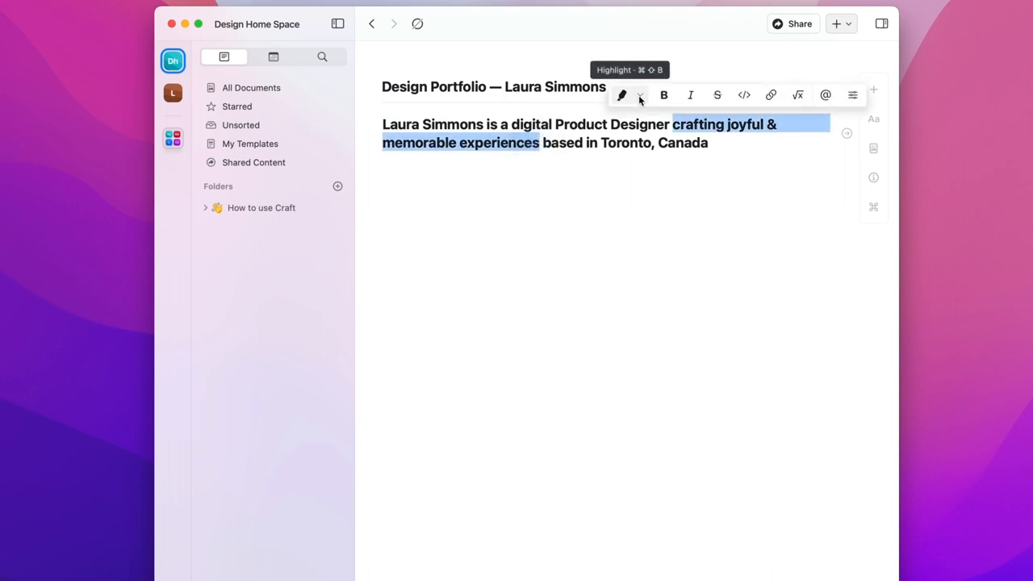
pyautogui.click(639, 94)
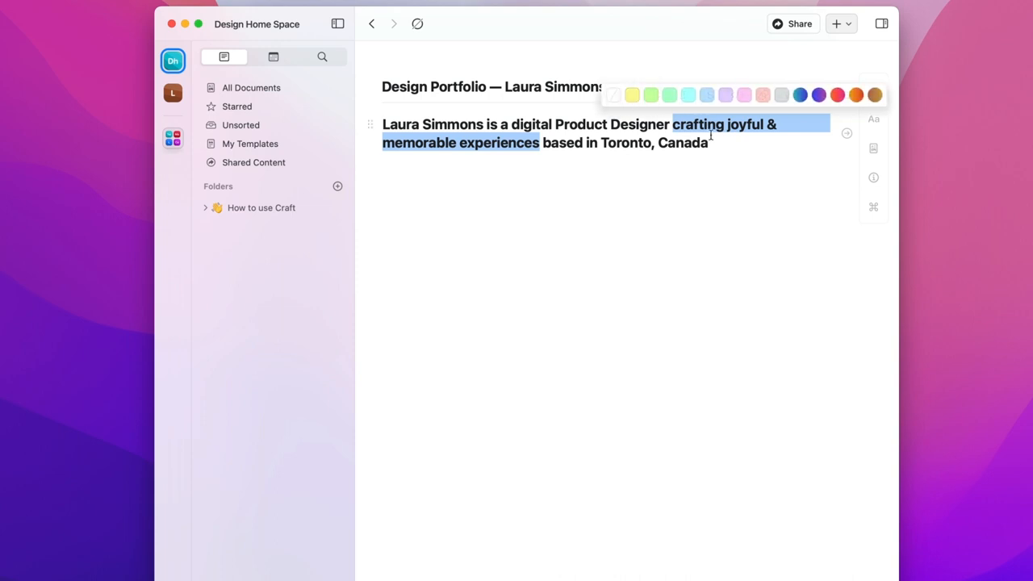
pyautogui.click(837, 94)
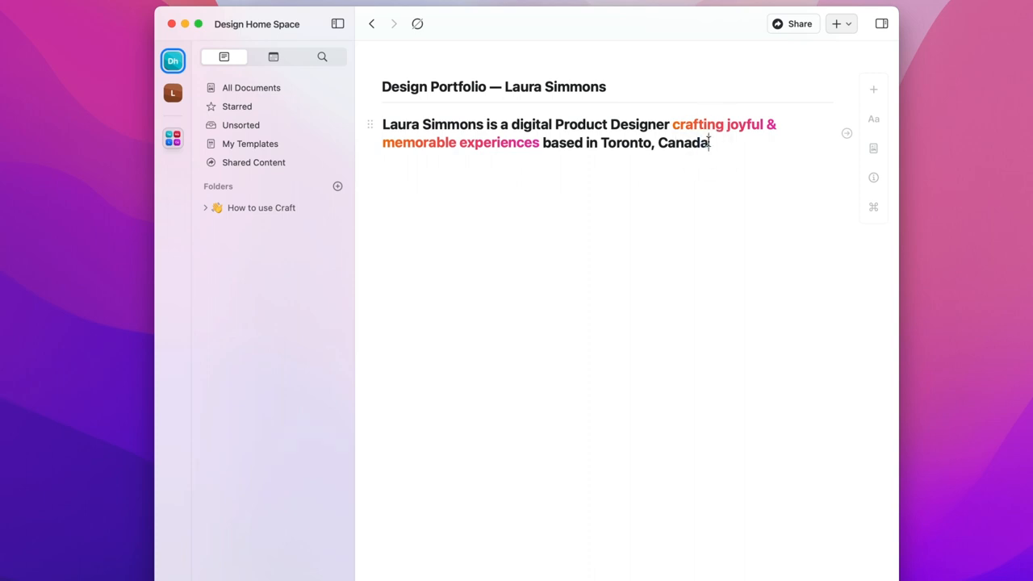
pyautogui.write('.')
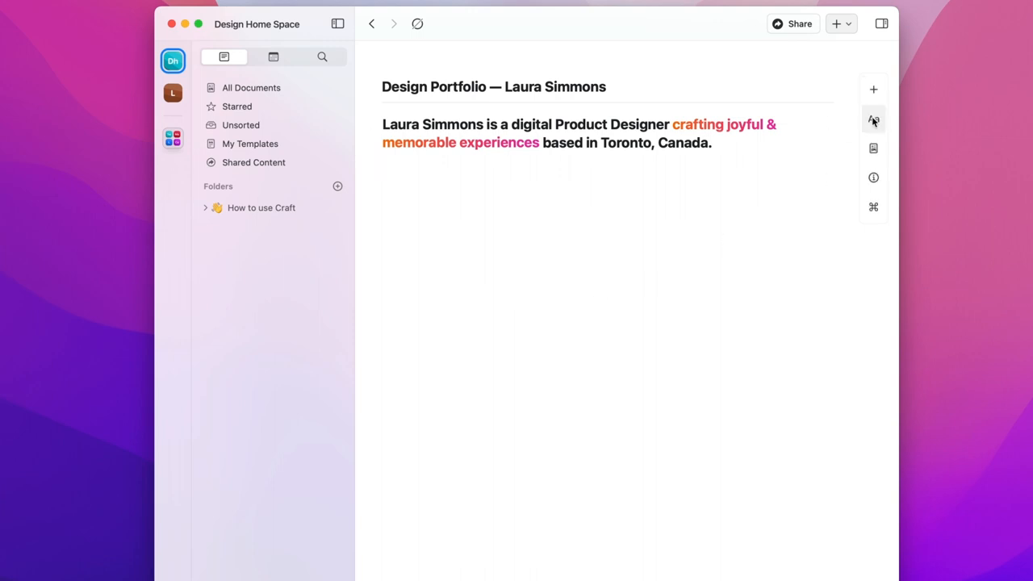
# Add a 'Let's Talk→' line below the bio and link it to a mailto address
pyautogui.write("Let's Talk→")
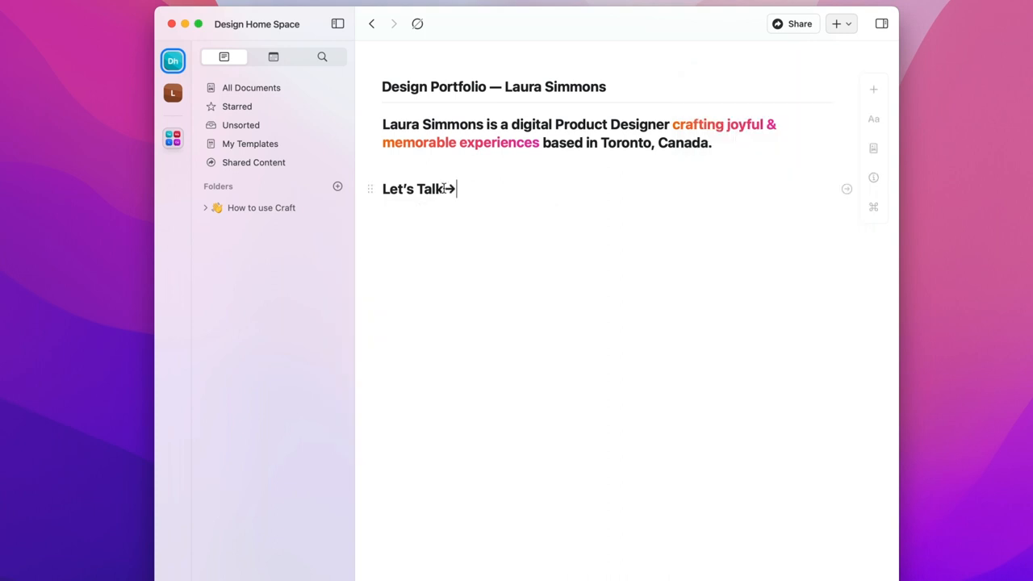
pyautogui.doubleClick(414, 188)
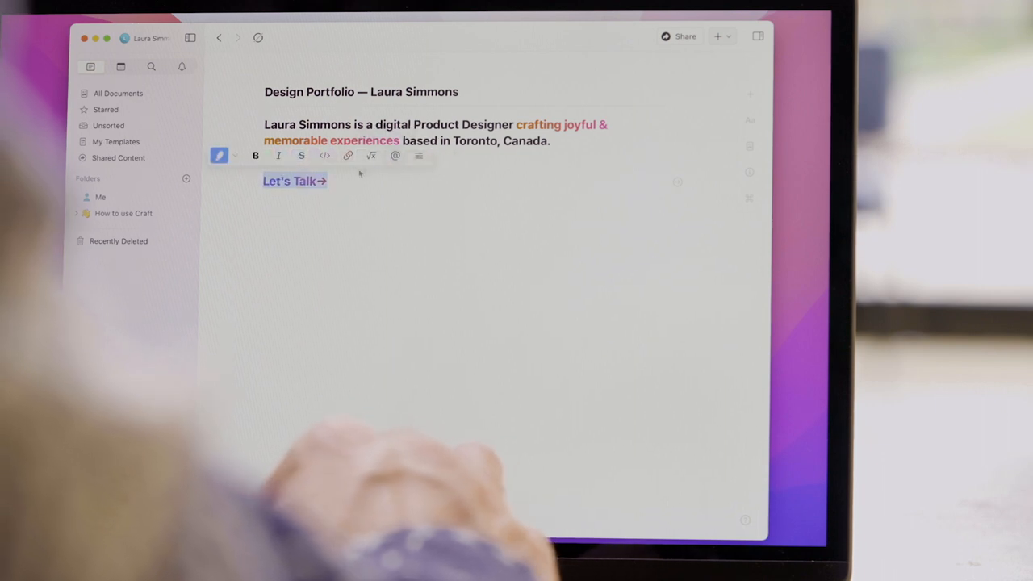
pyautogui.write('mail')
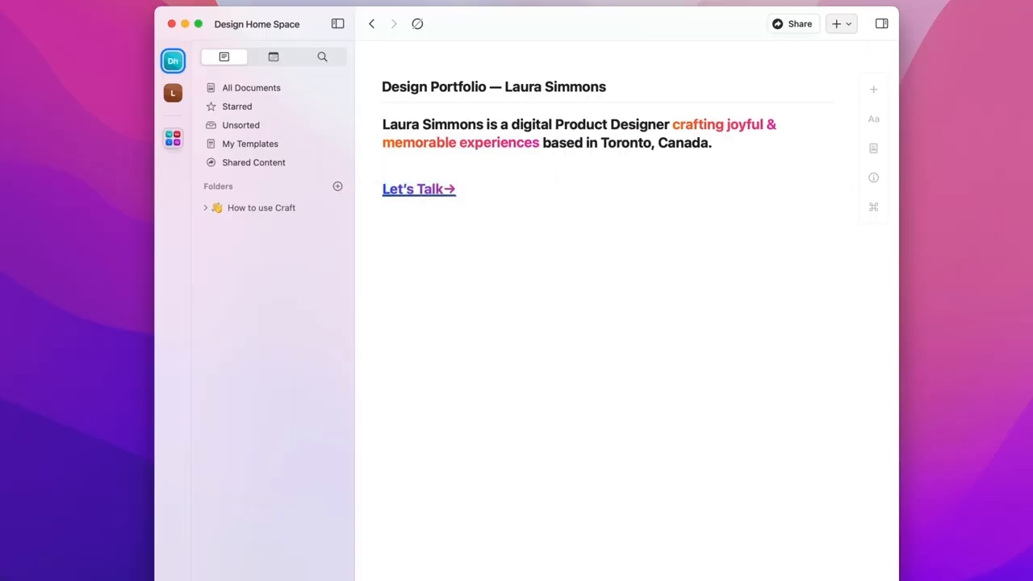
pyautogui.moveTo(873, 149)
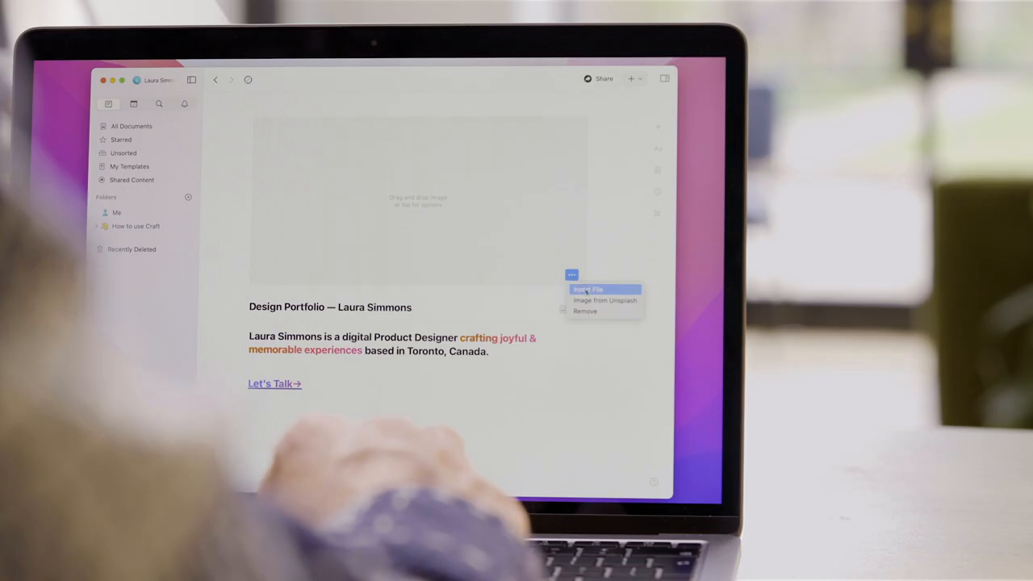
# Set cover.png, showing Laura Simmons and project screenshots, as the page cover
pyautogui.click(588, 289)
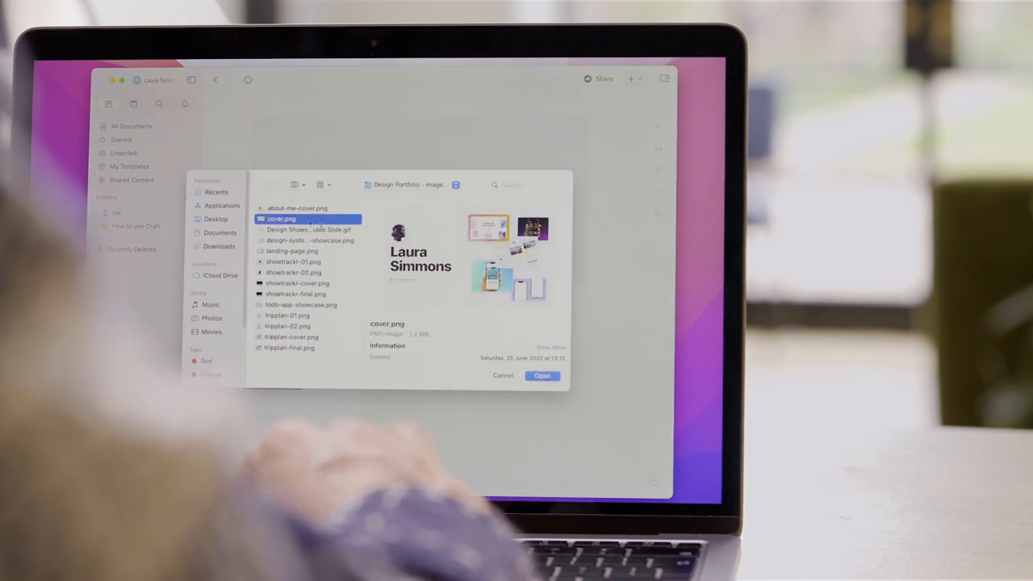
pyautogui.click(542, 375)
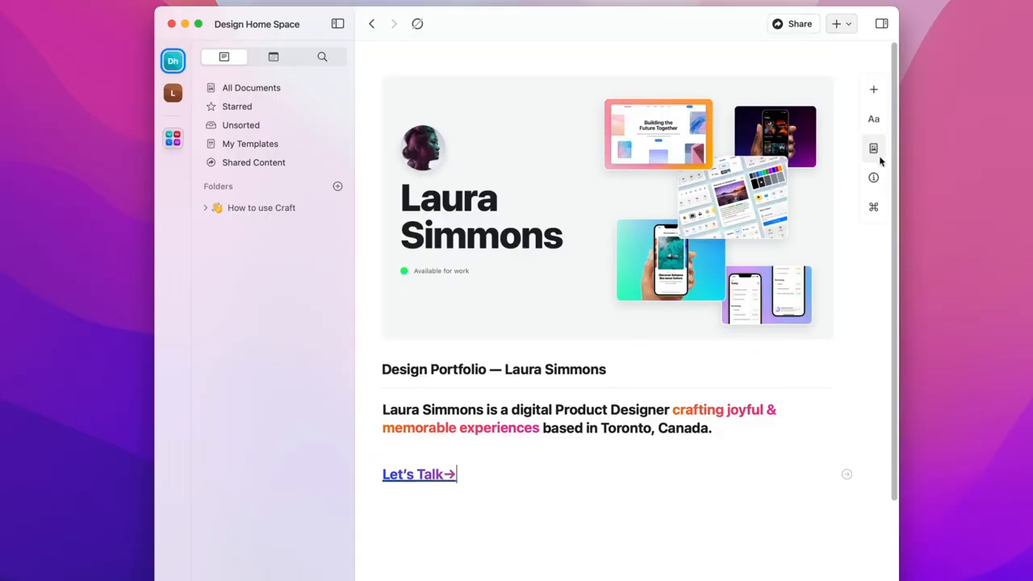
# Drag a dotted line divider below Let's Talk→, then add the heading 'Nice to meet you!'
pyautogui.click(873, 89)
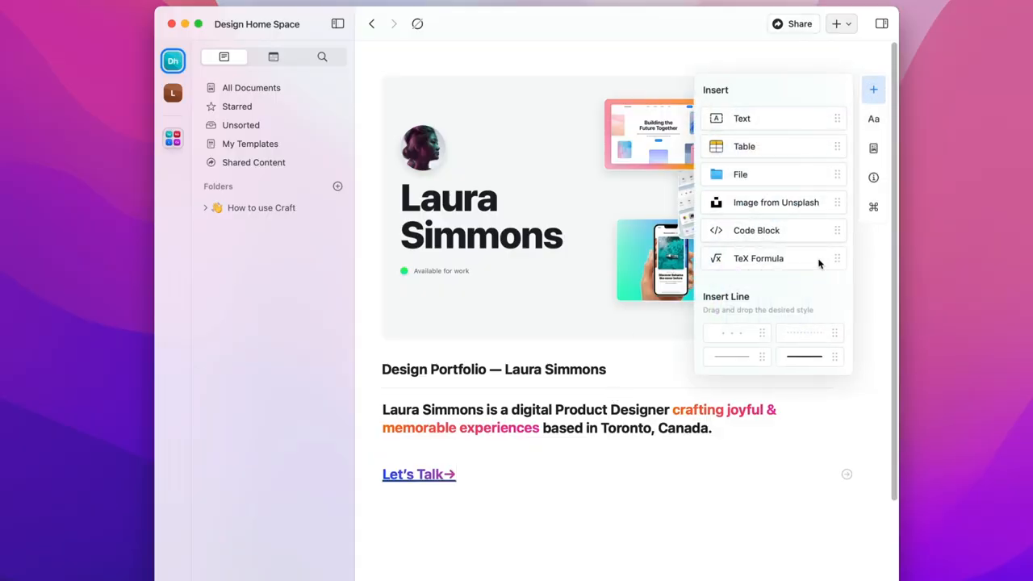
pyautogui.moveTo(802, 332); pyautogui.dragTo(594, 500)
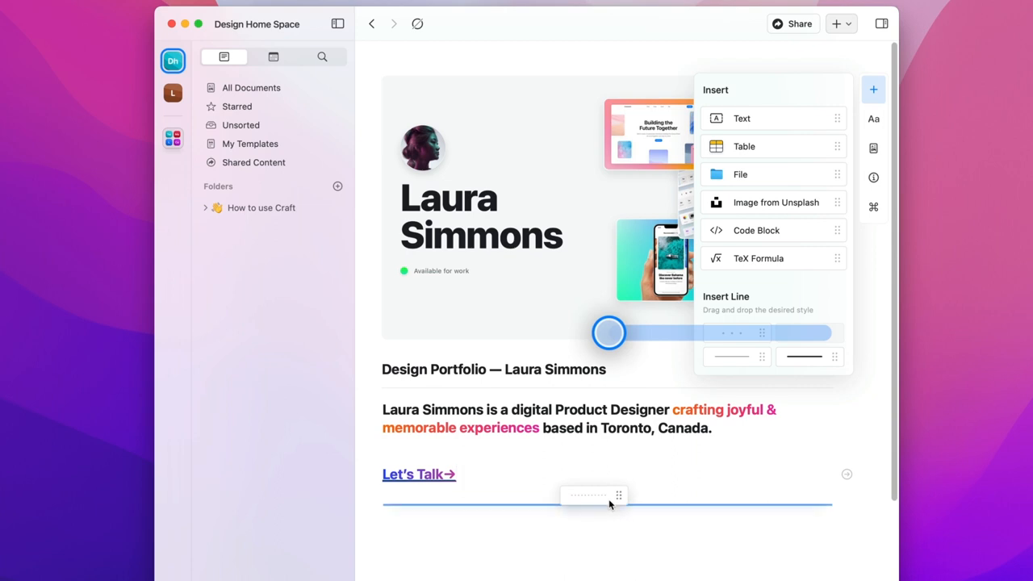
pyautogui.click(873, 118)
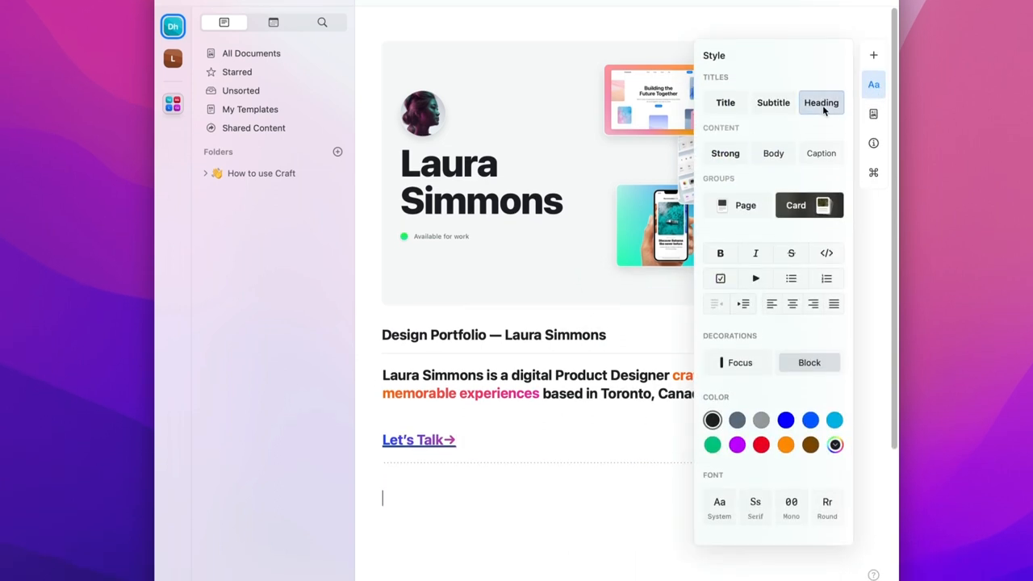
pyautogui.write('Nice to')
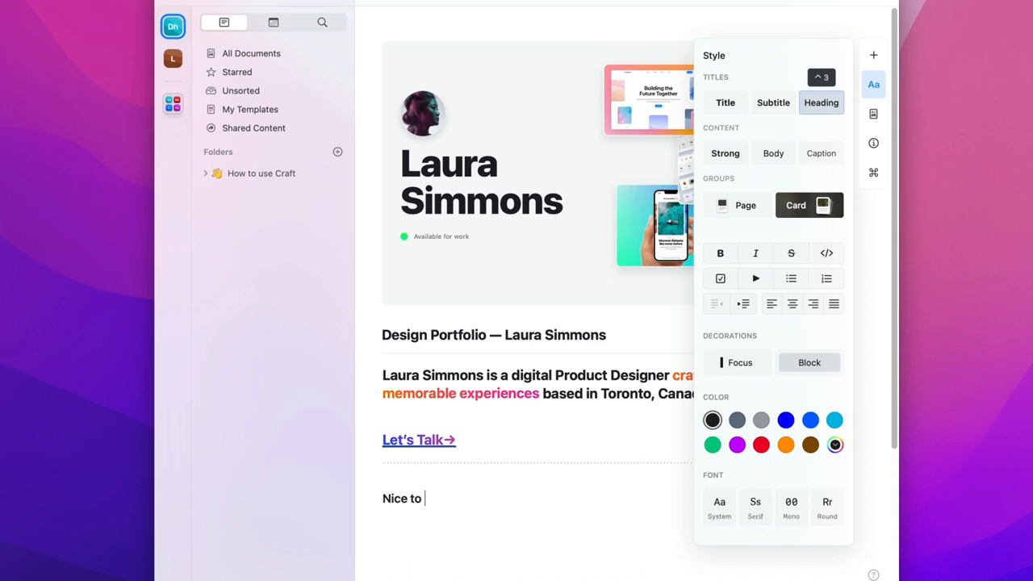
pyautogui.write('meet you!')
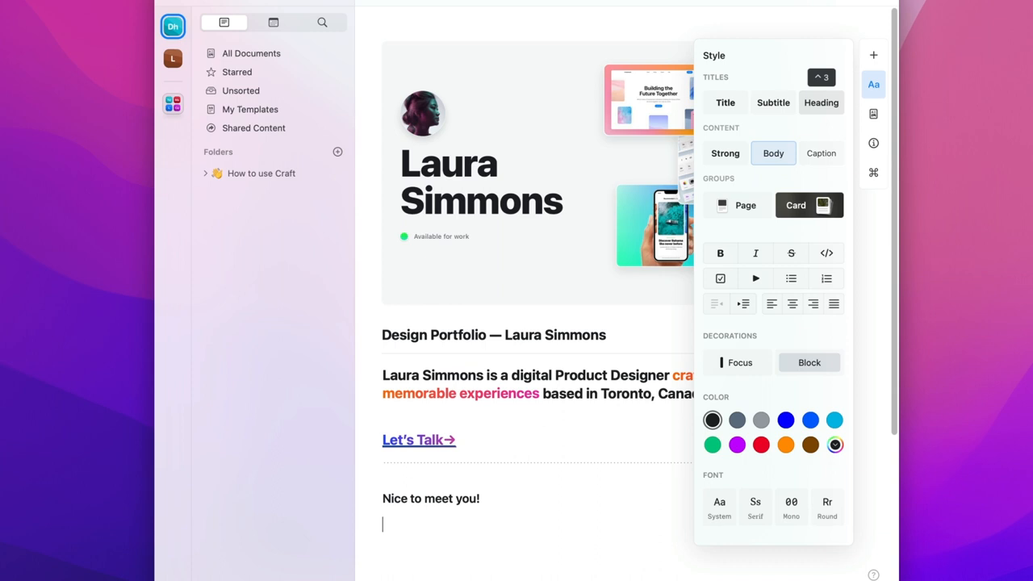
# Write the intro paragraph beginning 'My name is Laura and currently I work as a digital…'
pyautogui.write('My name is Laura and currently I work as a digital Product Designer creating thoughtful')
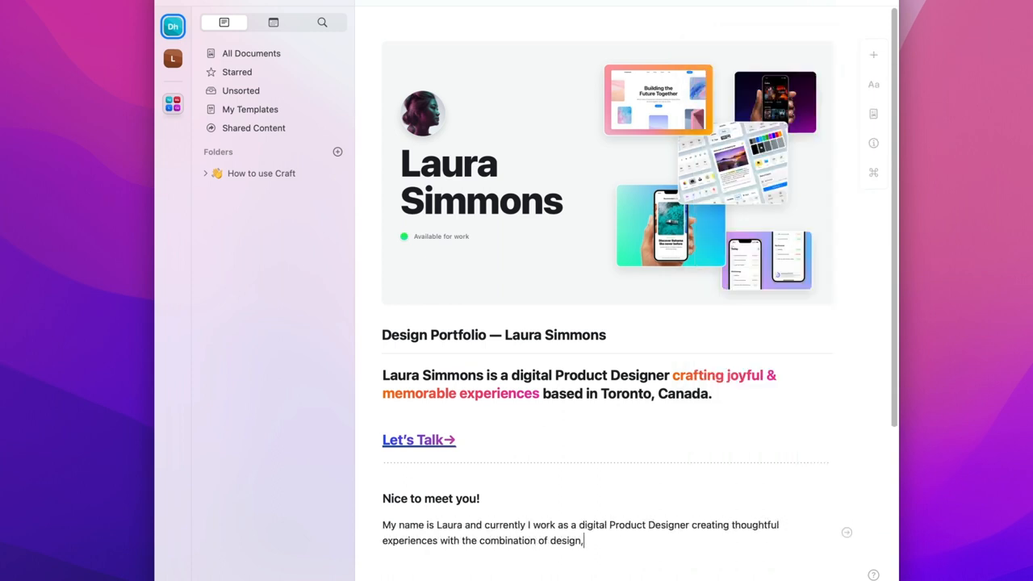
pyautogui.write("business, and marketing. I've been passionate about design since my early childhood and have been a professional designer for more than 10 years now.")
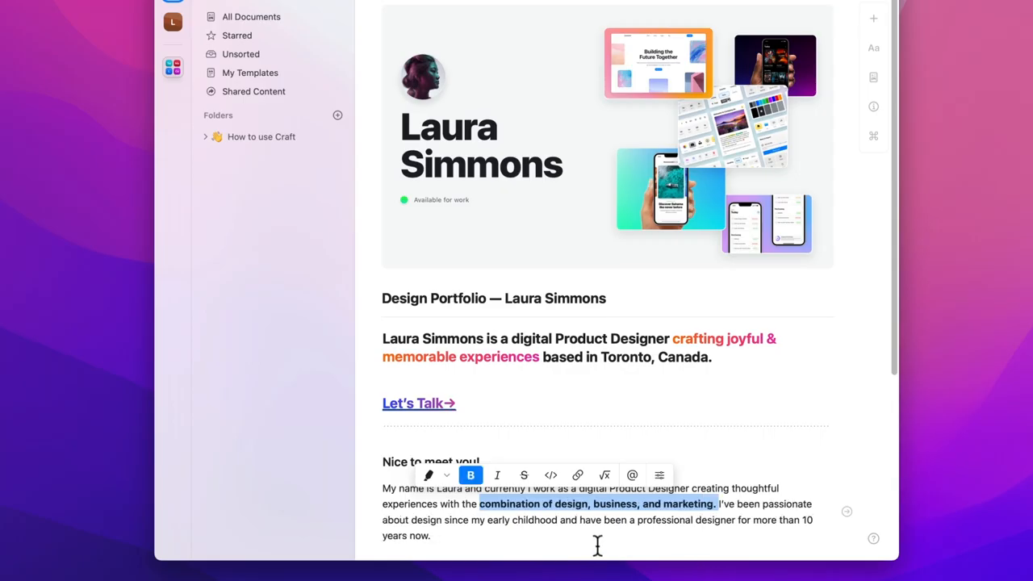
pyautogui.scroll(-3)
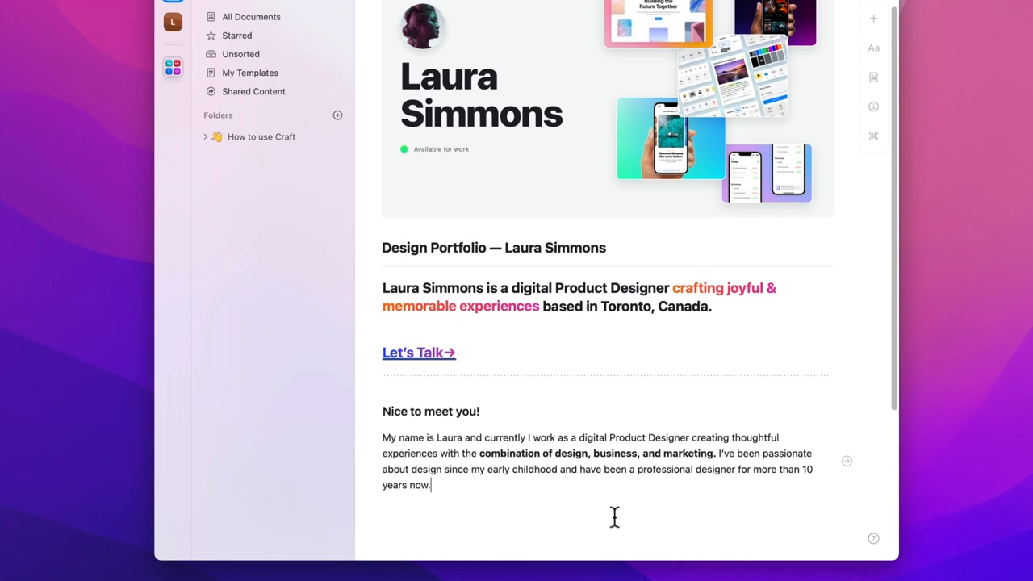